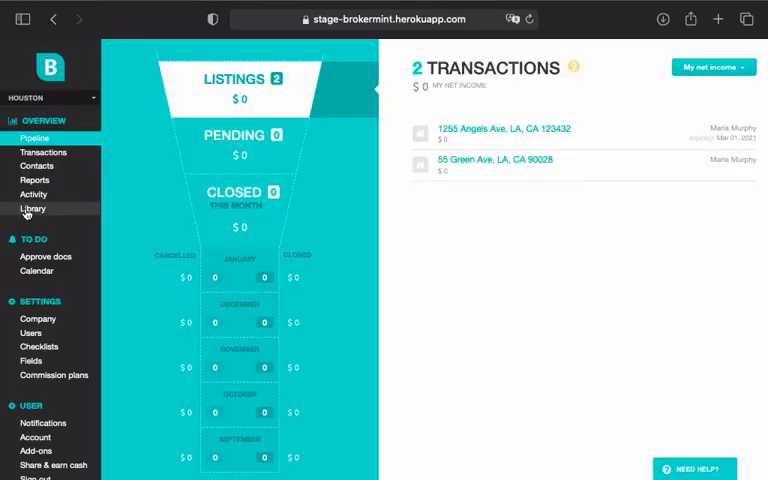
Go to the Company Library from the left sidebar
{"action": "left_click", "coordinate": [33, 208]}
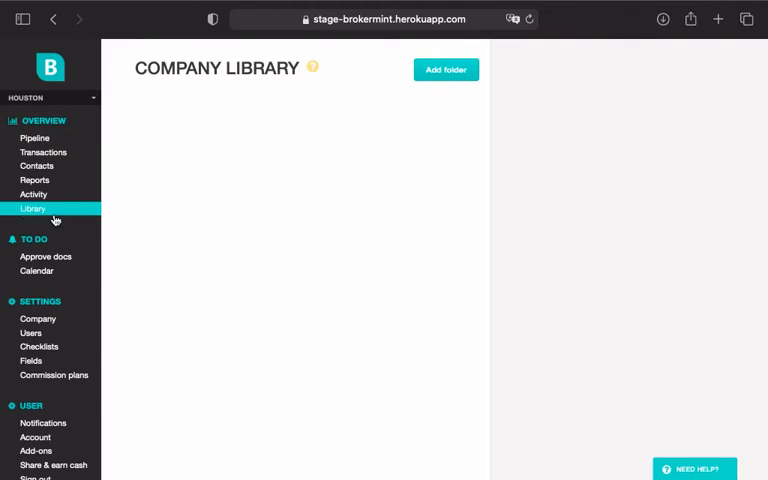
Add a new library folder named 'My Templates'
{"action": "left_click", "coordinate": [446, 69]}
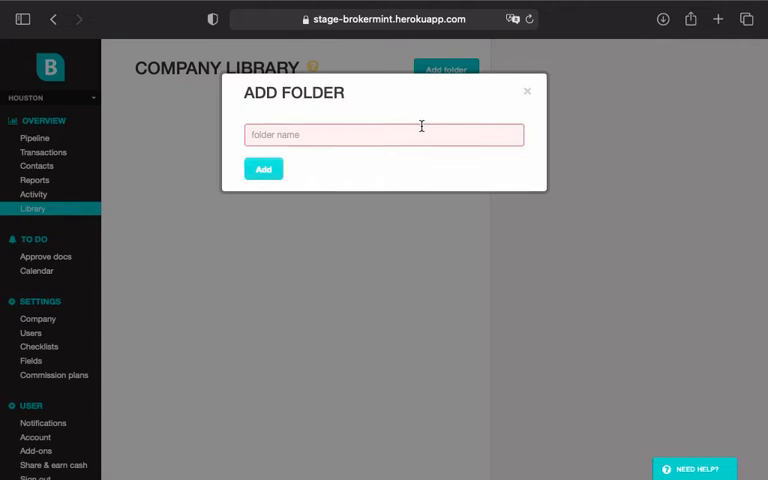
{"action": "type", "text": "My Template"}
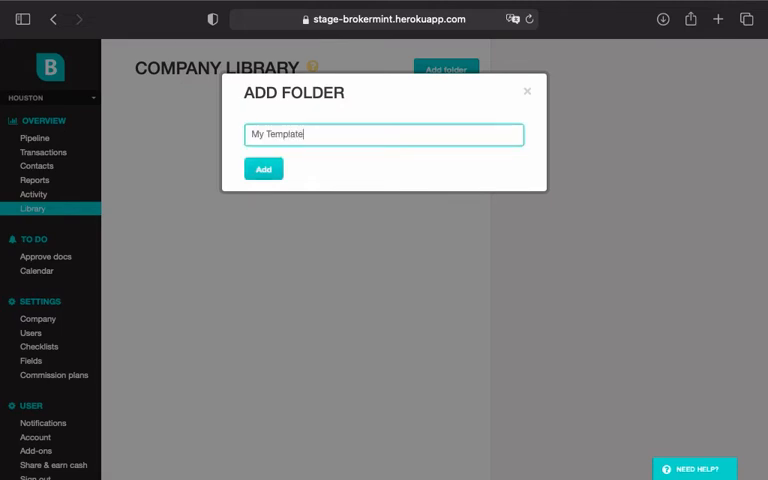
{"action": "left_click", "coordinate": [263, 168]}
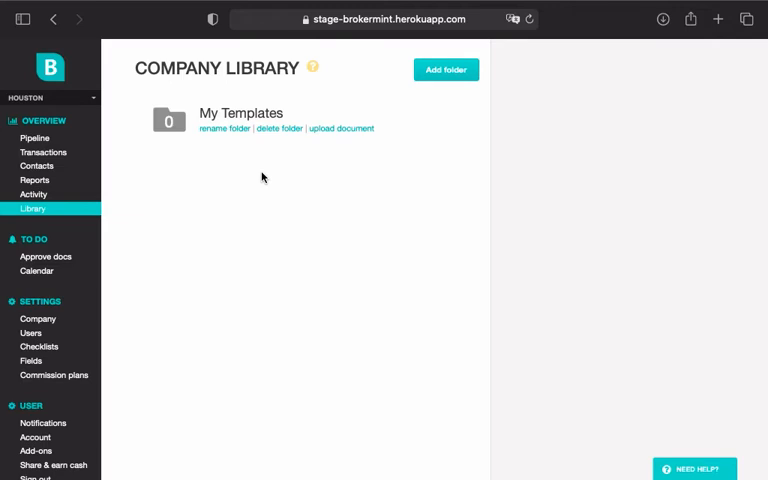
{"action": "mouse_move", "coordinate": [333, 150]}
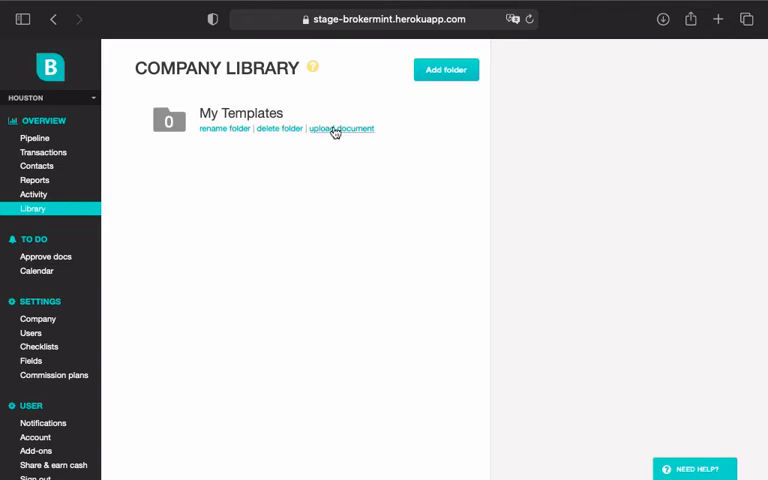
Upload Earnest-Money-Deposit-Receipt.pdf into the My Templates folder
{"action": "left_click", "coordinate": [341, 128]}
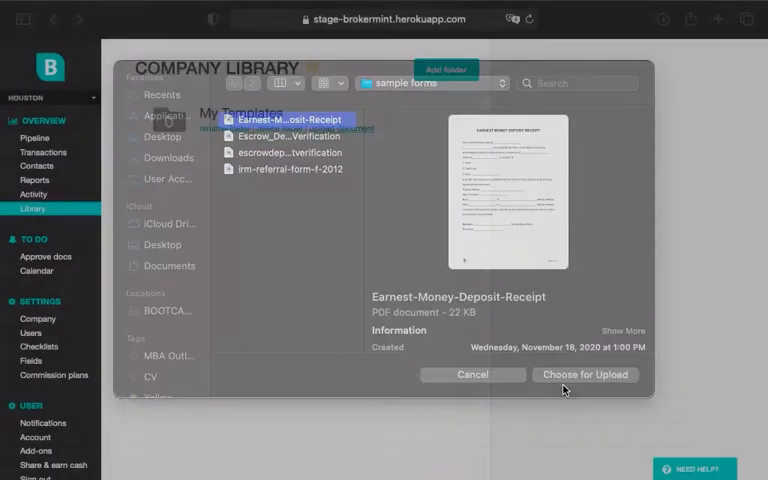
{"action": "left_click", "coordinate": [472, 374]}
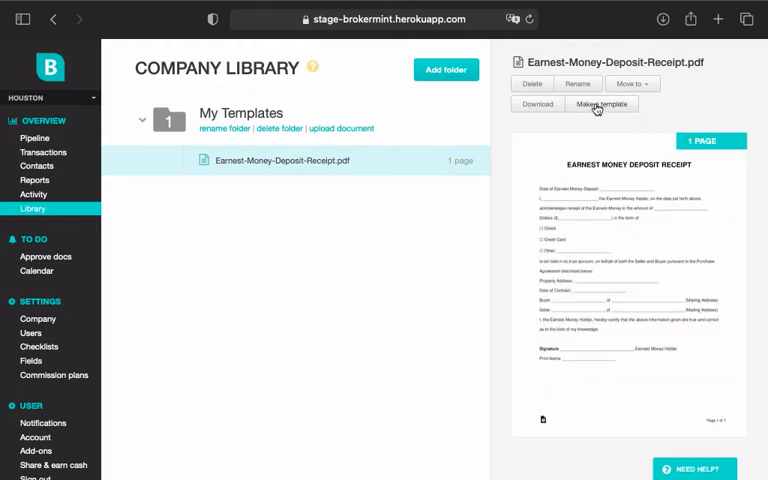
Make the receipt a template with Buyer, Seller and Broker signer roles and continue to field placement
{"action": "left_click", "coordinate": [602, 104]}
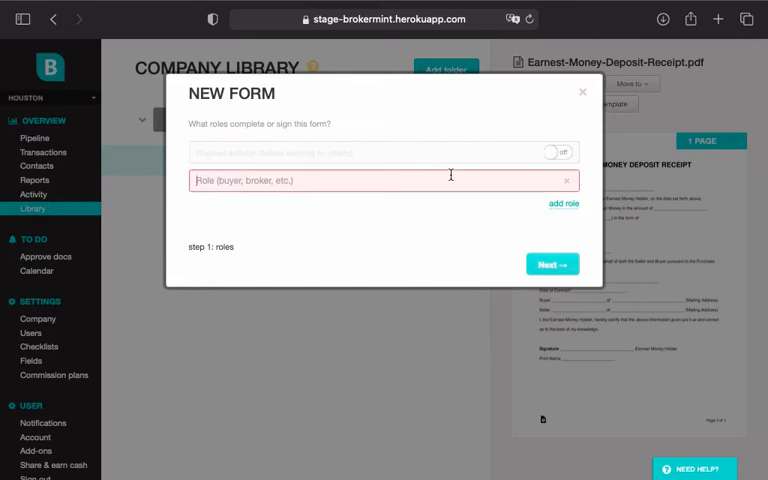
{"action": "type", "text": "B"}
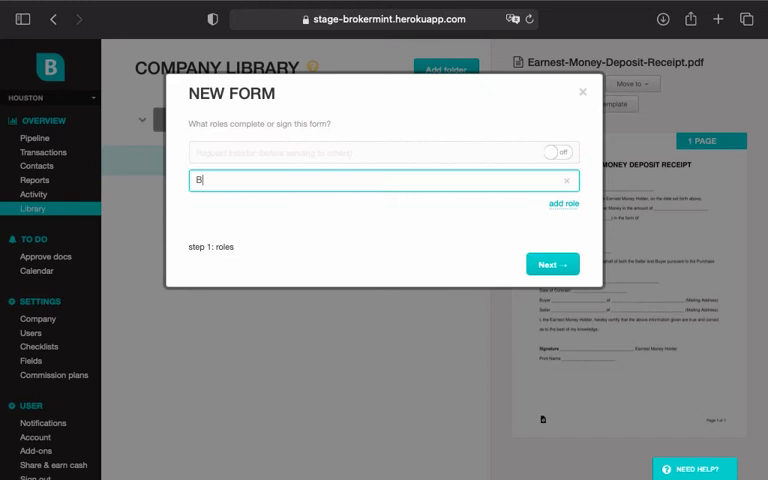
{"action": "type", "text": "uyer"}
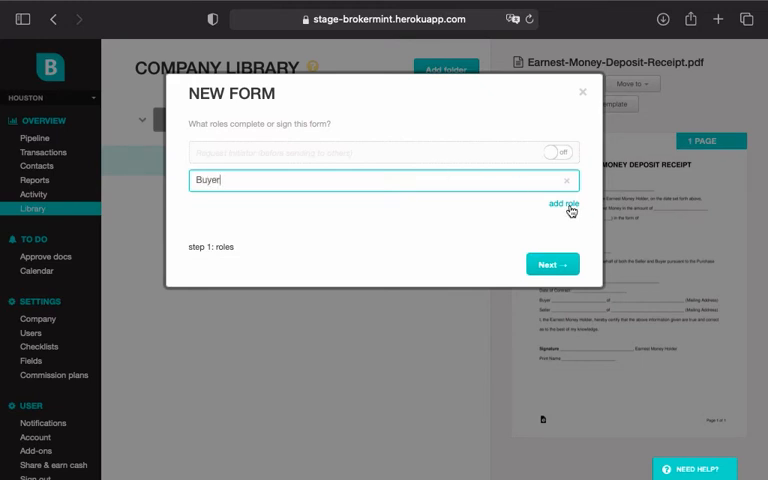
{"action": "left_click", "coordinate": [563, 203]}
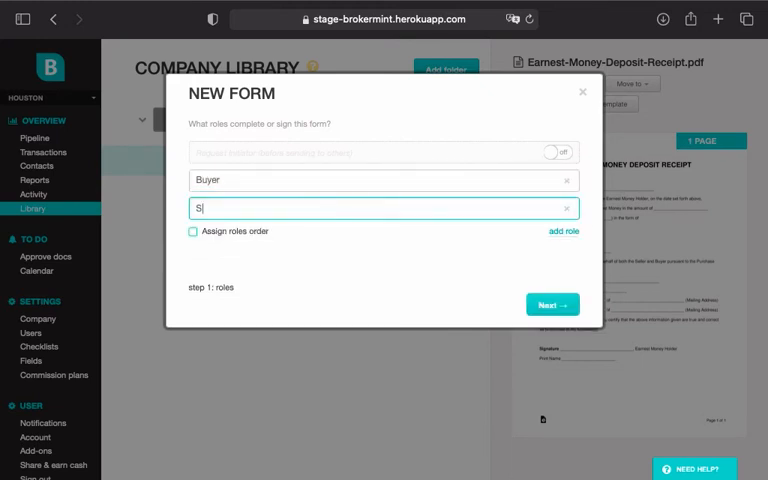
{"action": "type", "text": "eller"}
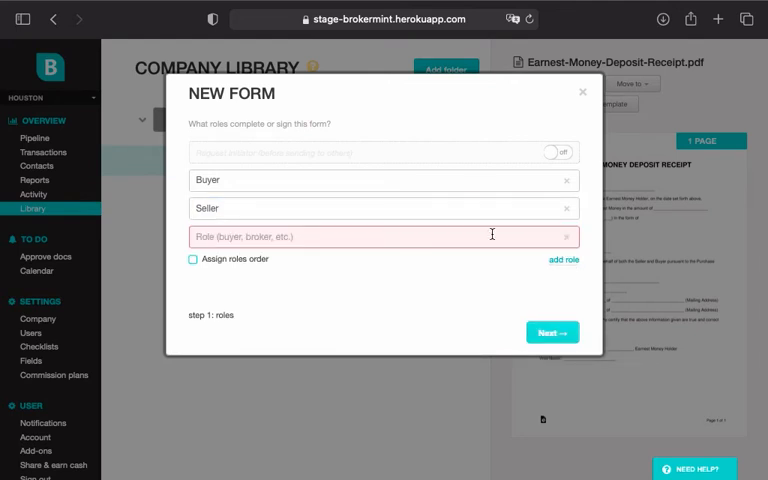
{"action": "type", "text": "Broker"}
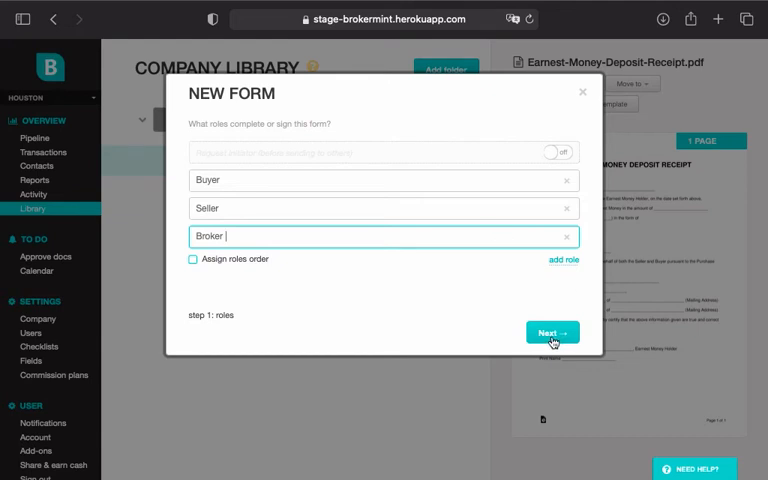
{"action": "left_click", "coordinate": [551, 332]}
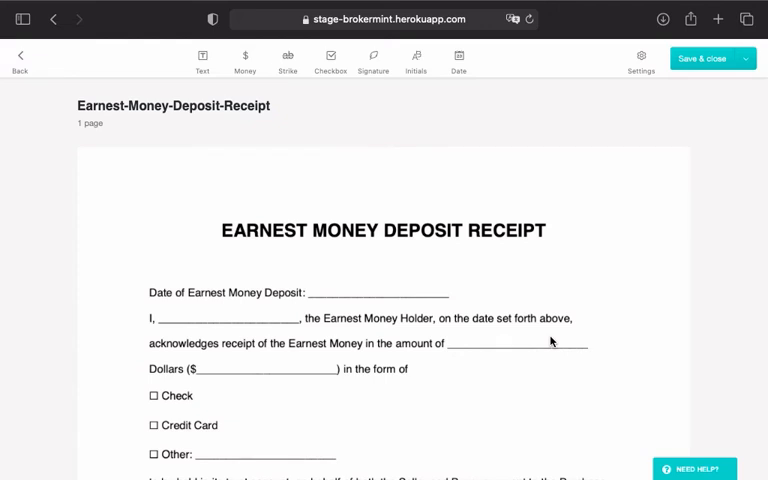
{"action": "mouse_move", "coordinate": [422, 120]}
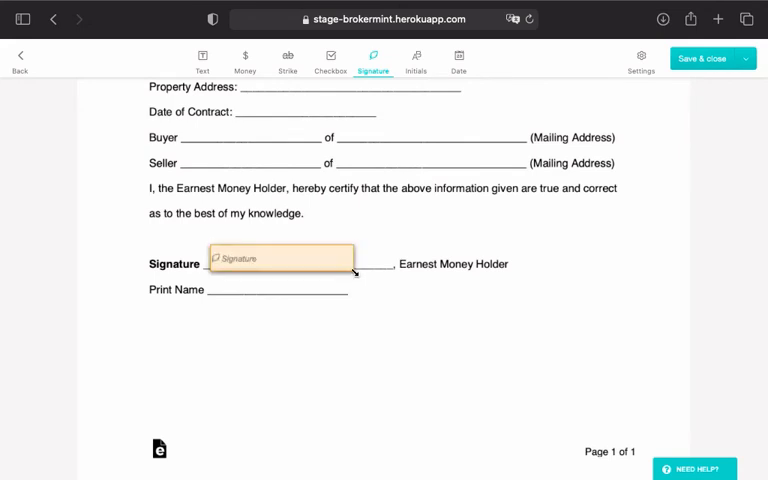
Place a signature field on the Earnest Money Holder signature line
{"action": "left_click", "coordinate": [280, 258]}
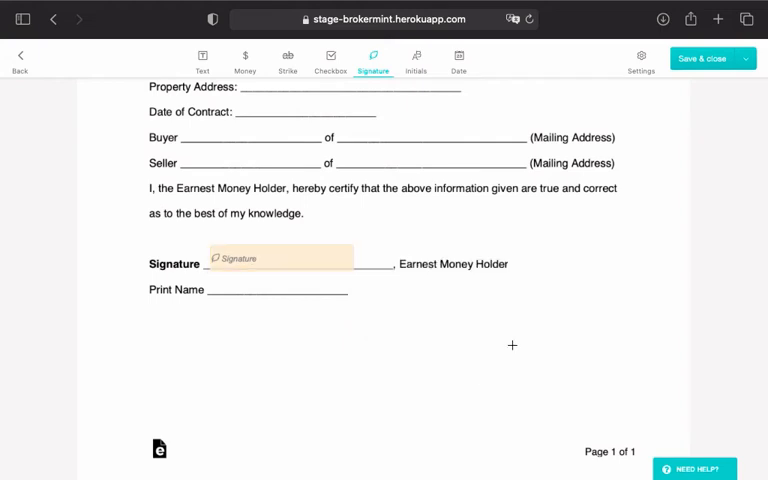
{"action": "mouse_move", "coordinate": [481, 296]}
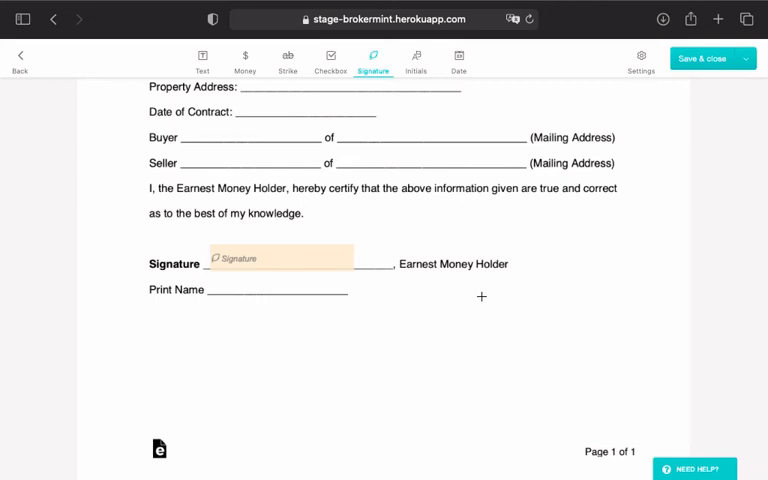
{"action": "mouse_move", "coordinate": [293, 225]}
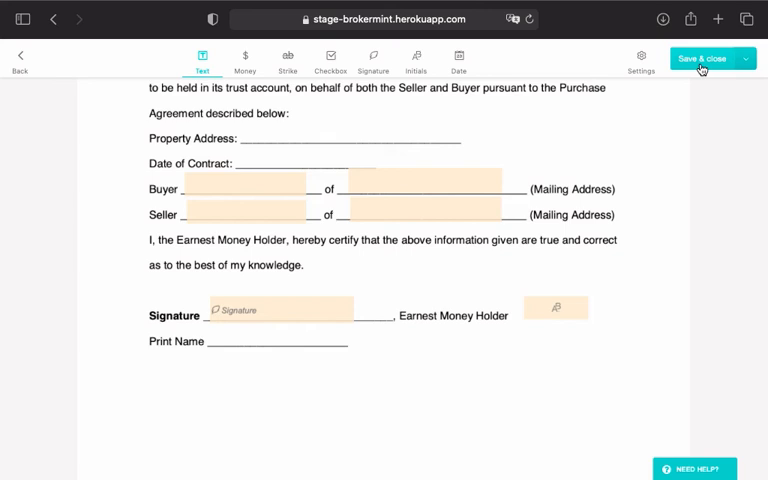
Save and close the template, returning to the Library listing it as an e-sign template
{"action": "left_click", "coordinate": [705, 58]}
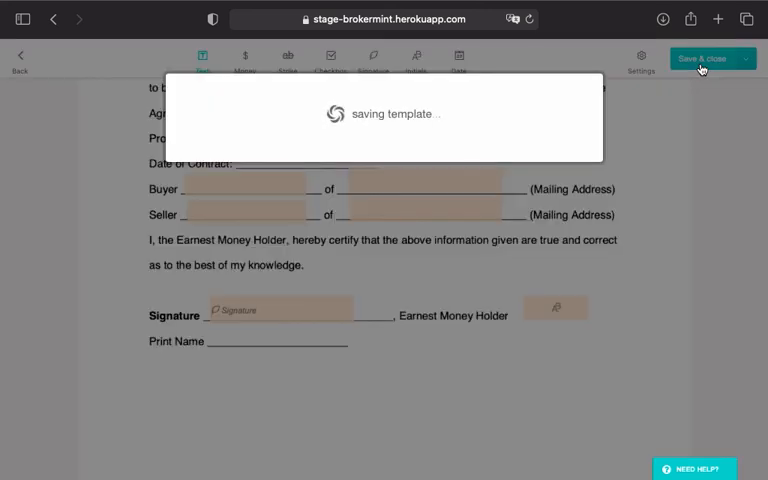
{"action": "left_click", "coordinate": [703, 58]}
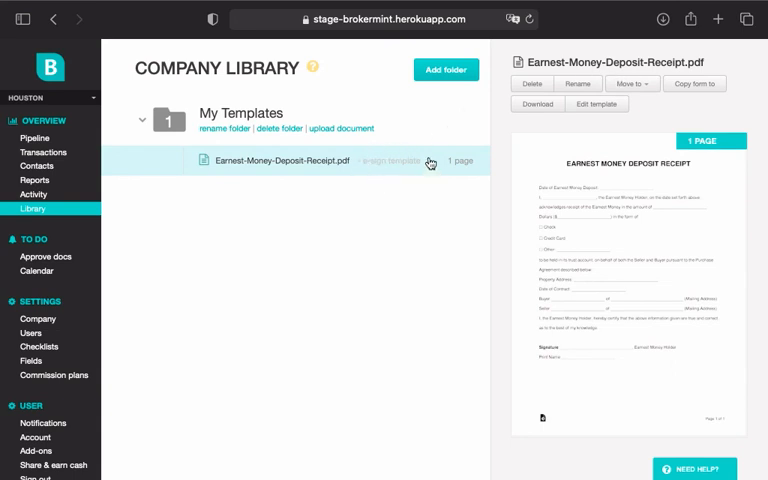
{"action": "mouse_move", "coordinate": [377, 185]}
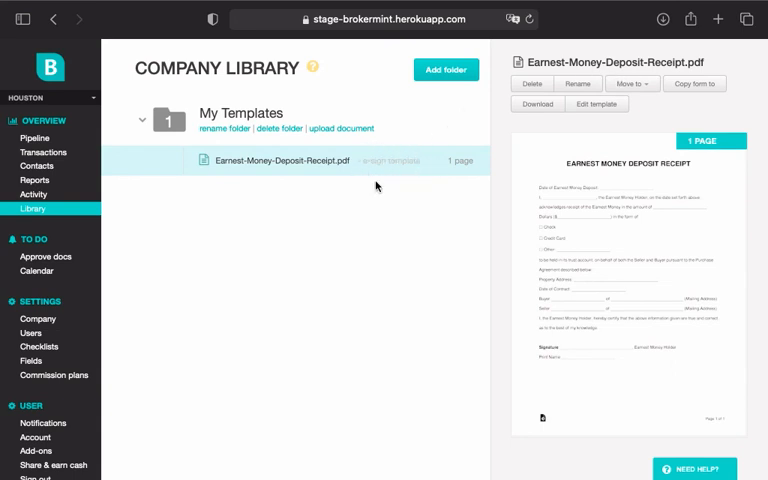